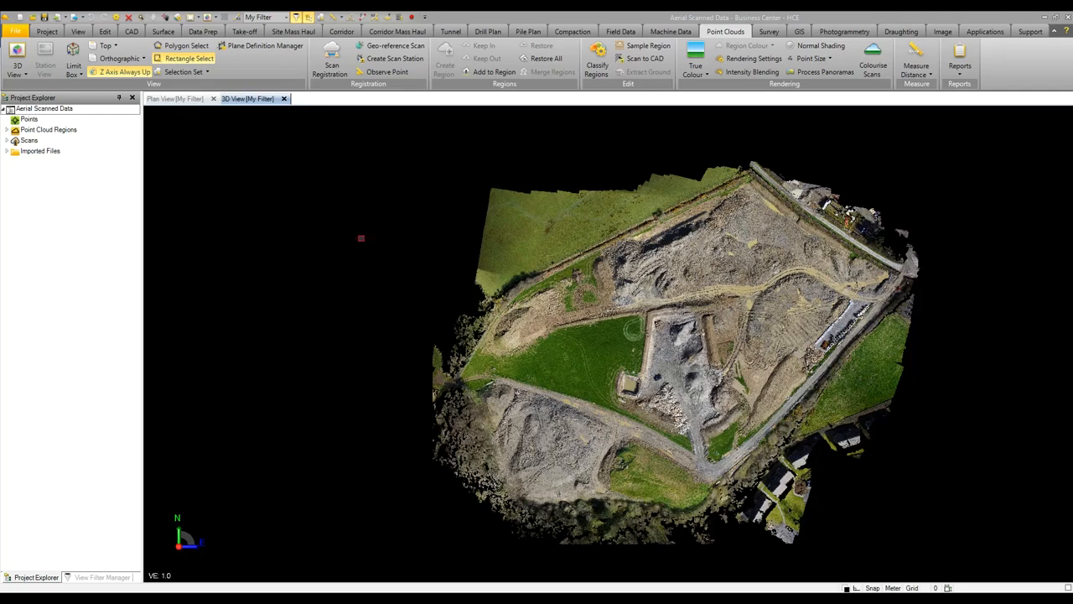
# Turn the polygon-selected stockpile points into a new point cloud region via Create Region.
pyautogui.scroll(-3)
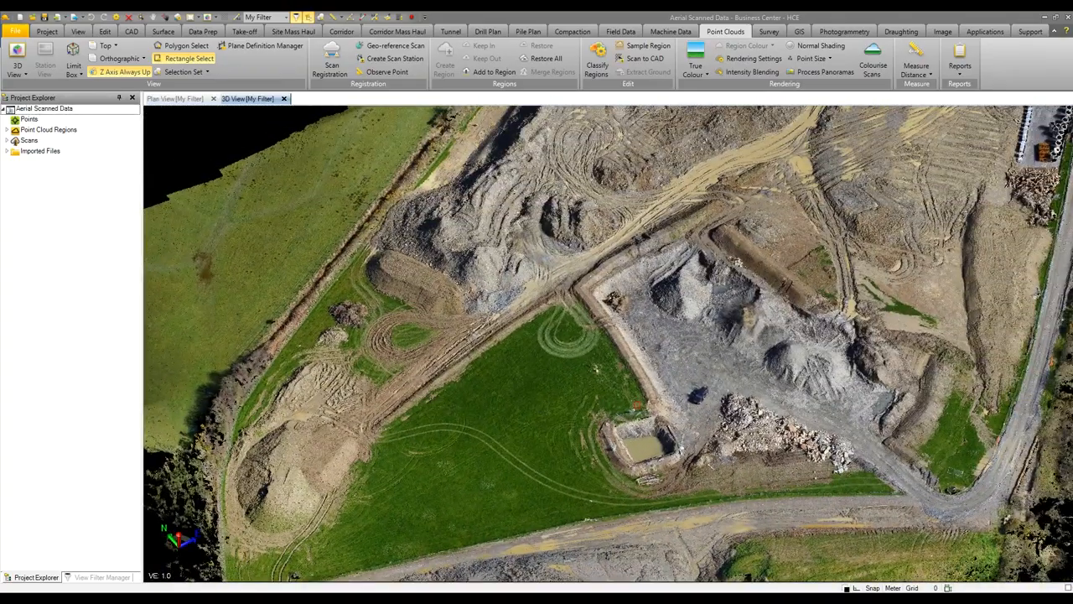
pyautogui.moveTo(662, 405)
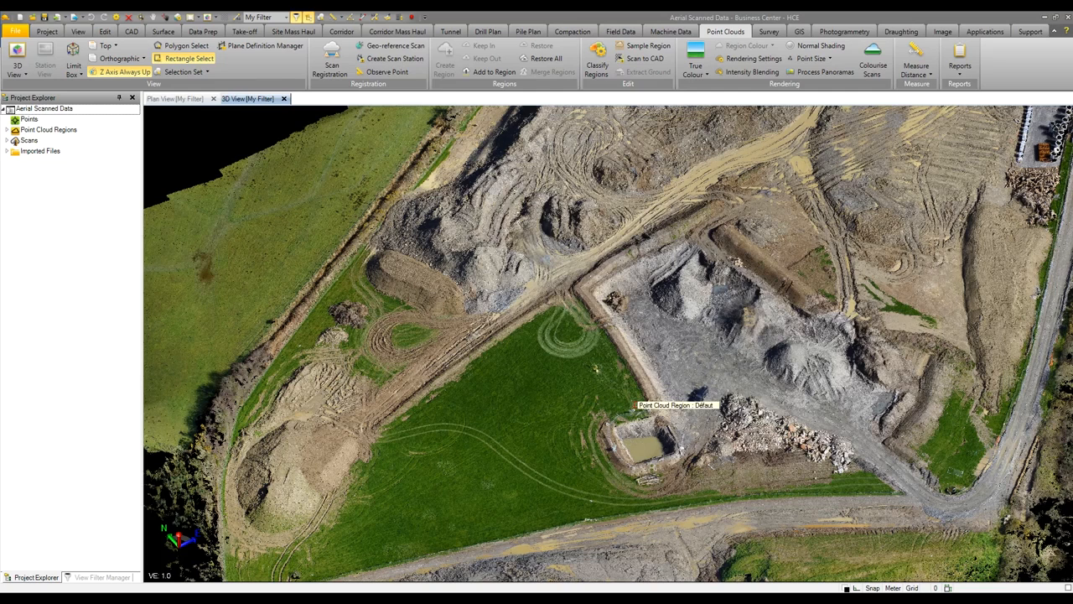
pyautogui.moveTo(563, 379)
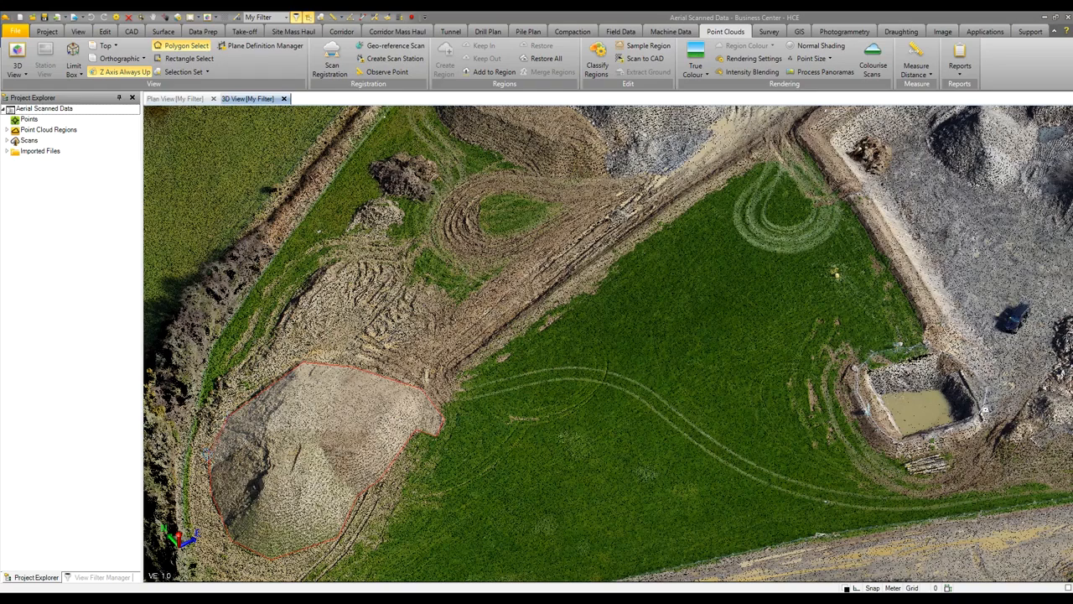
pyautogui.click(445, 69)
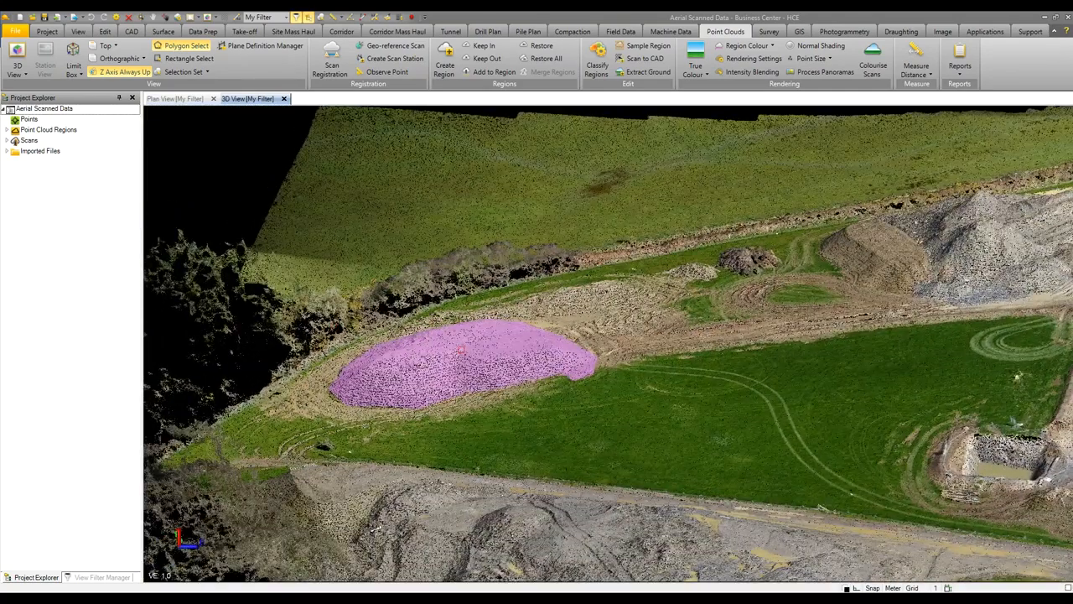
pyautogui.moveTo(500, 351)
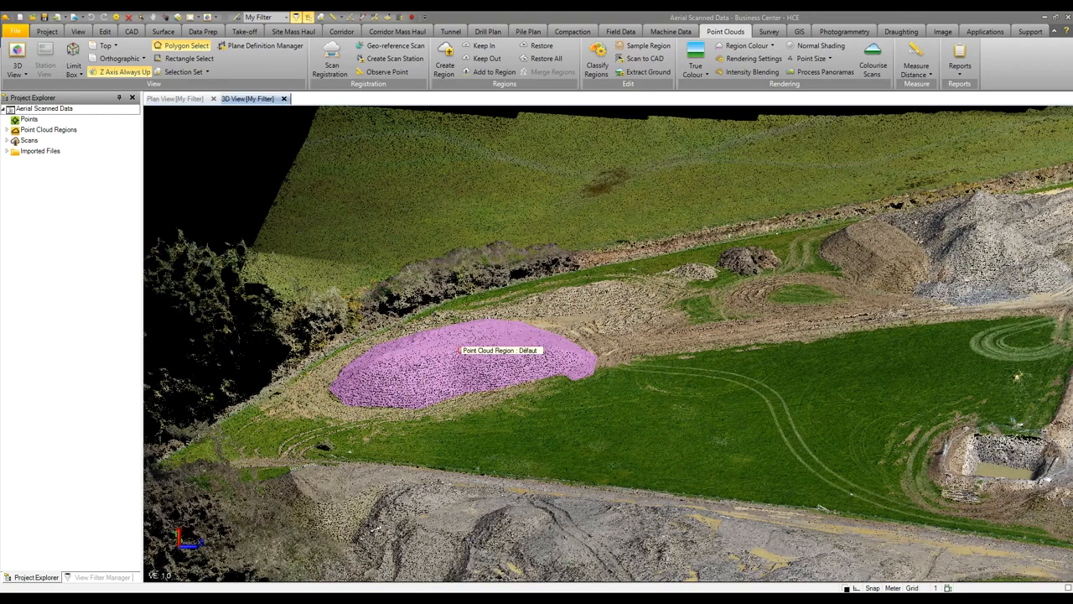
# Launch the Earthwork Report from the Surface ribbon tools.
pyautogui.click(163, 30)
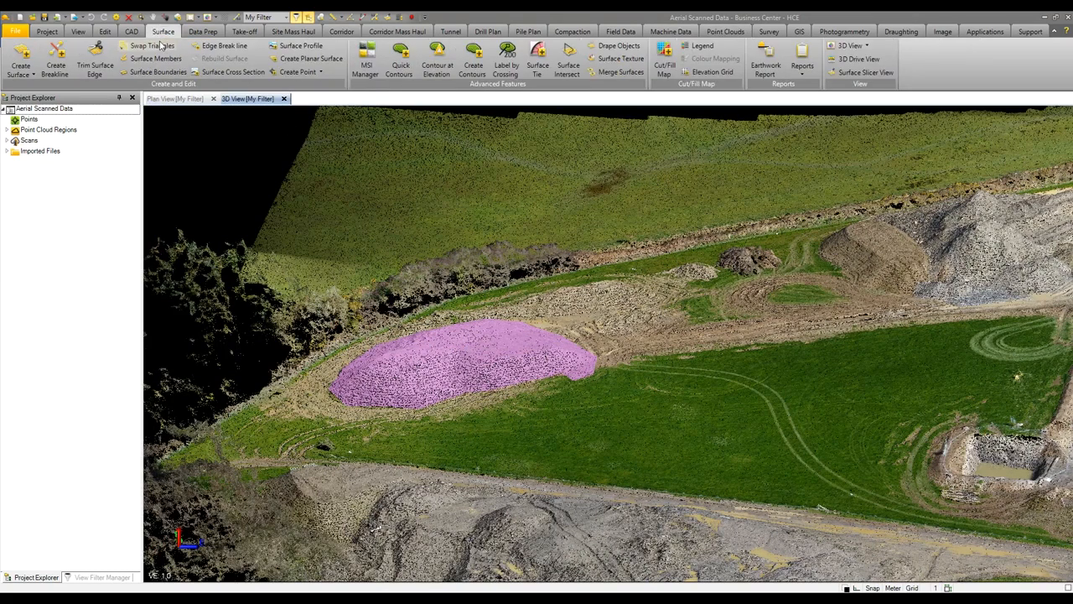
pyautogui.moveTo(20, 60)
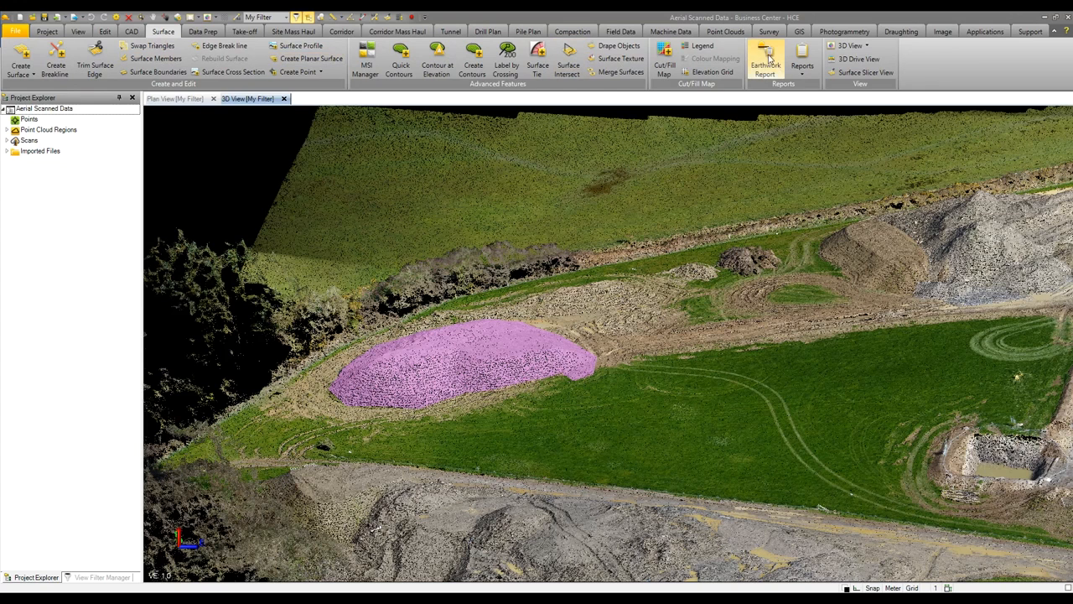
pyautogui.click(765, 58)
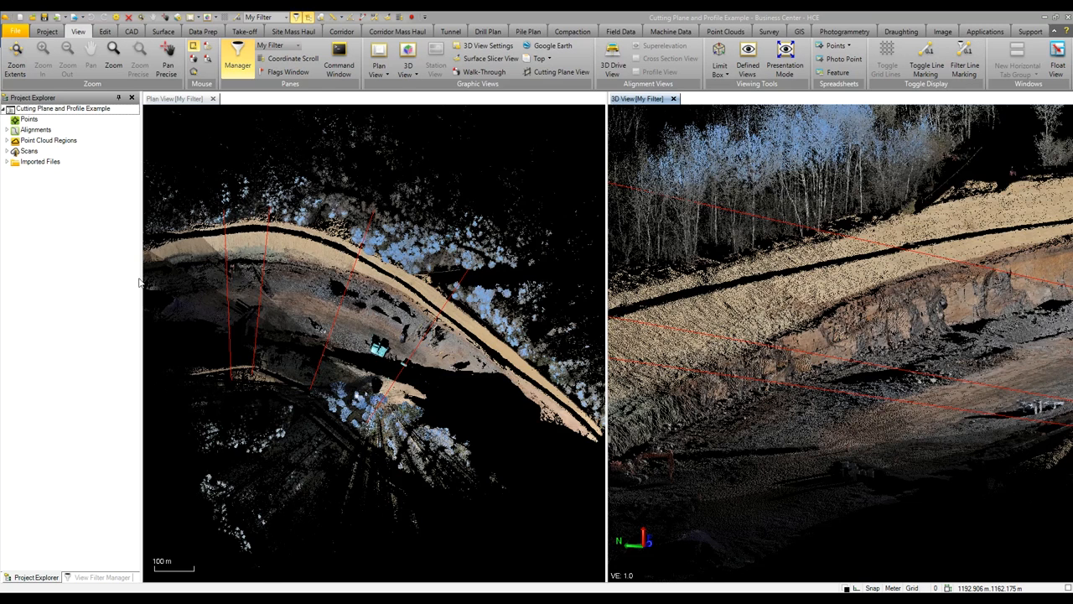
pyautogui.moveTo(554, 91)
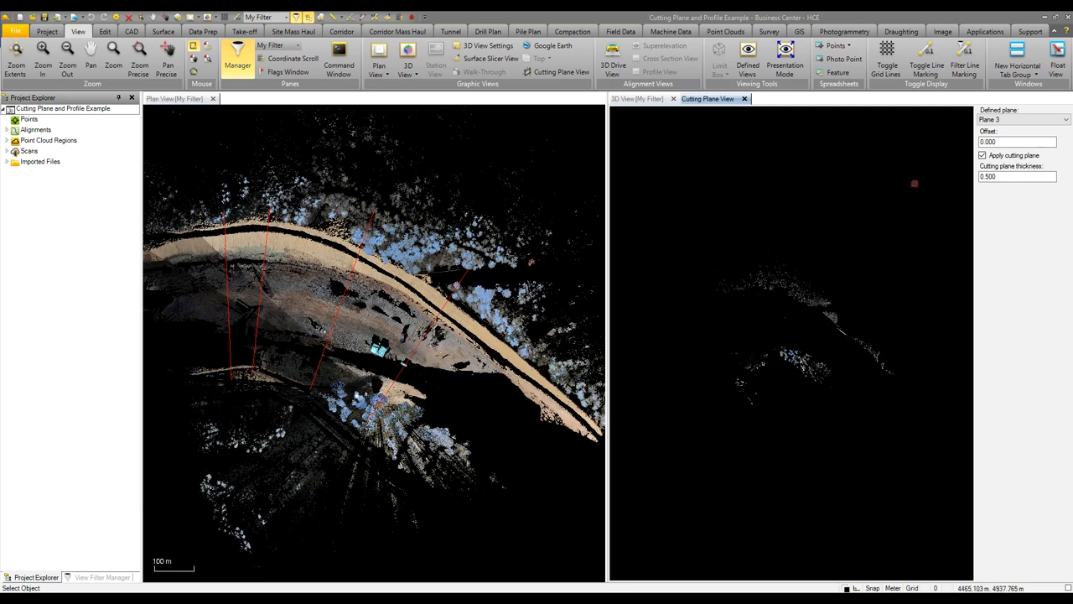
# Choose Plane 1 as the defined cutting plane for the road cross-section.
pyautogui.click(1064, 119)
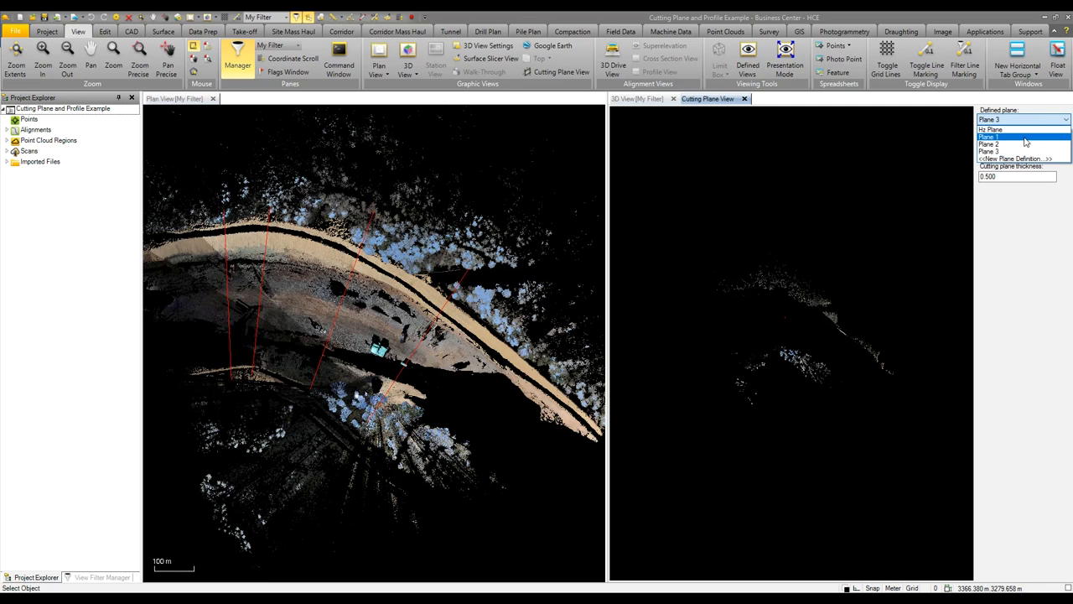
pyautogui.click(990, 138)
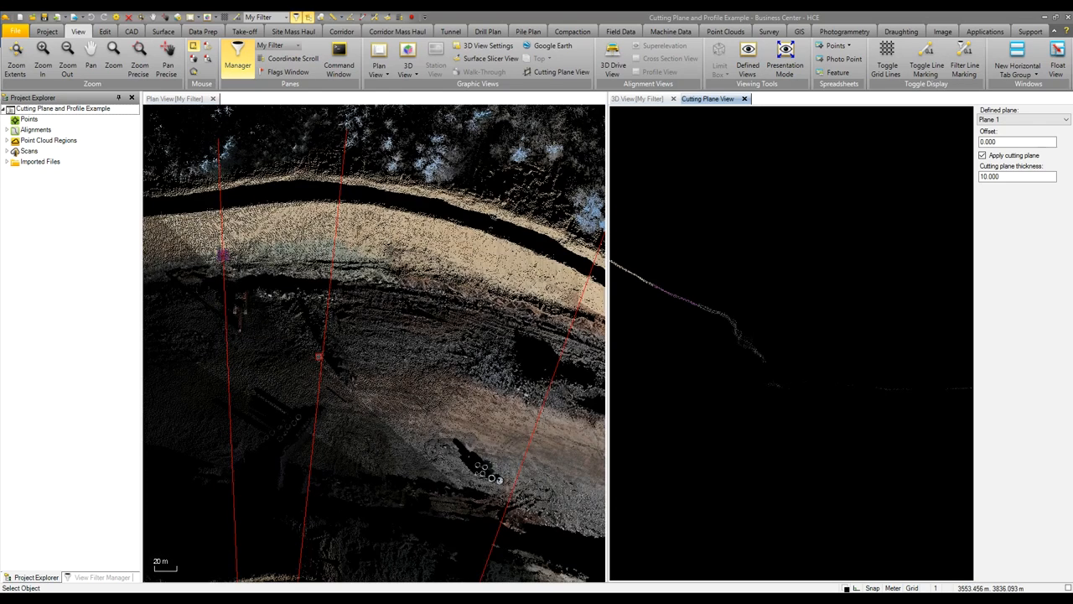
pyautogui.moveTo(372, 356)
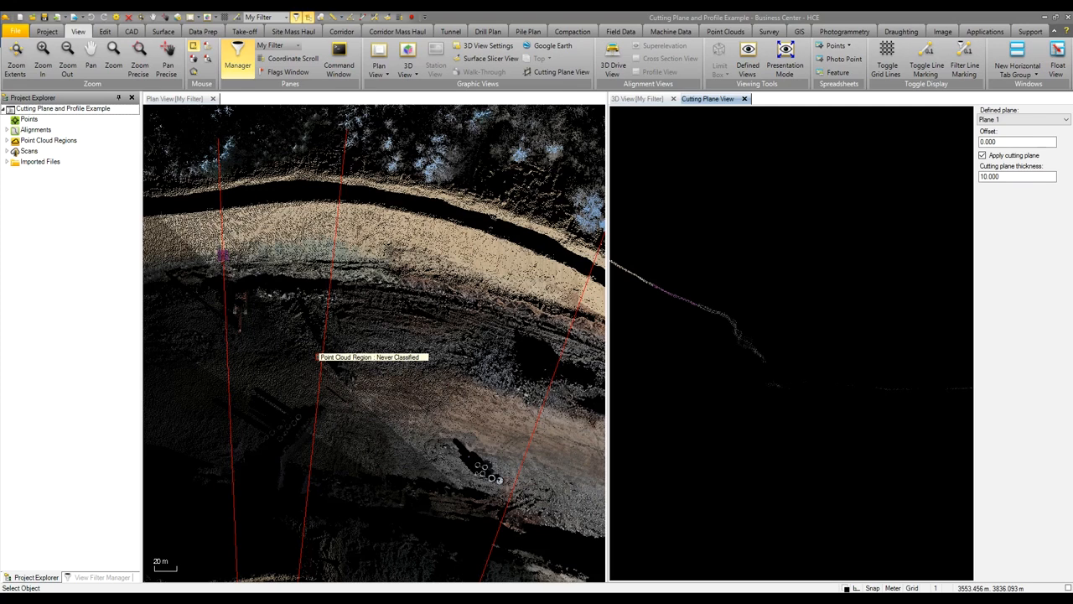